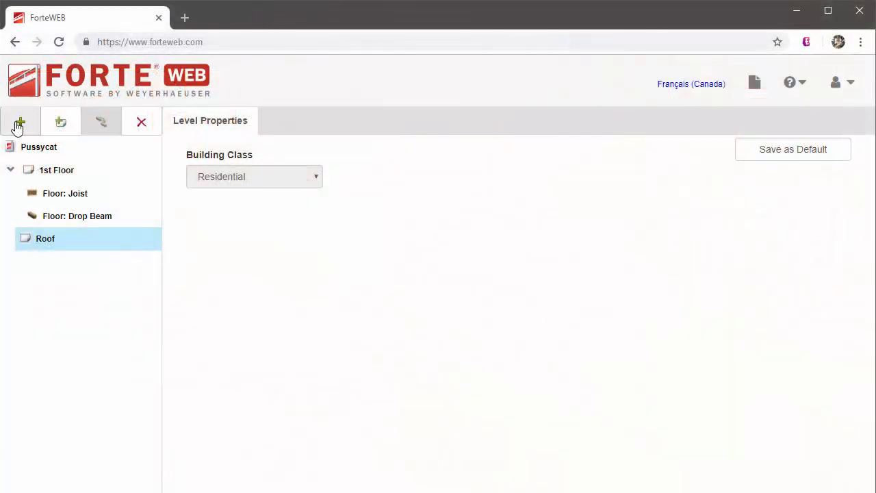
Add a new Free Standing Post member under the Post category.
left_click(19, 122)
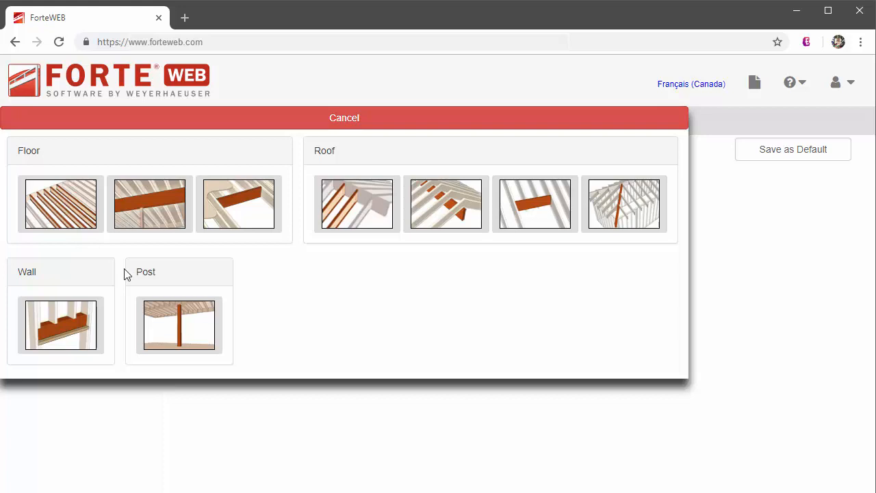
mouse_move(201, 322)
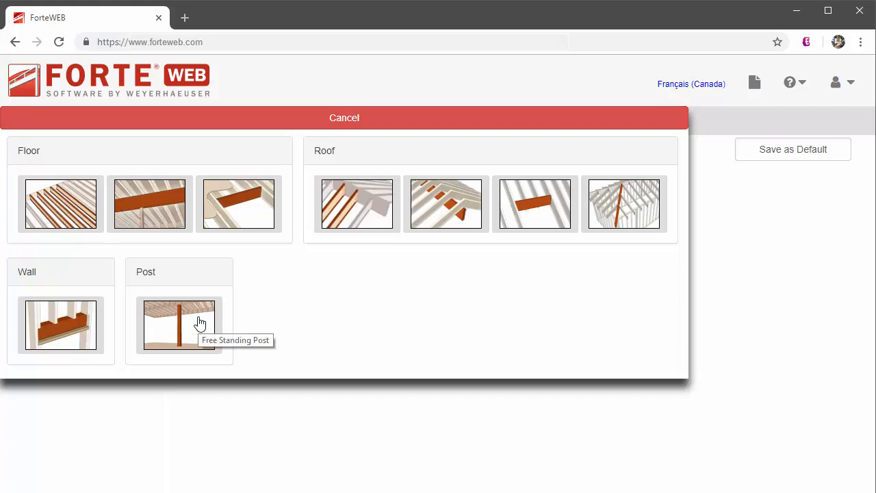
left_click(179, 325)
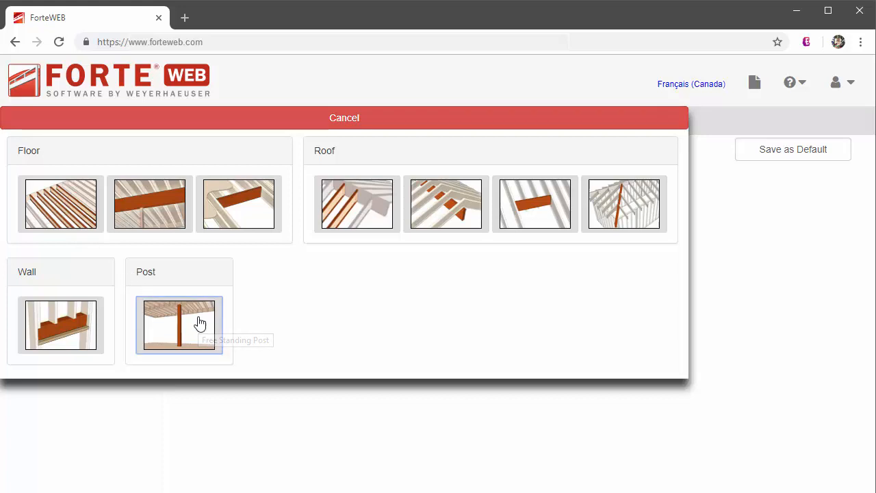
left_click(180, 324)
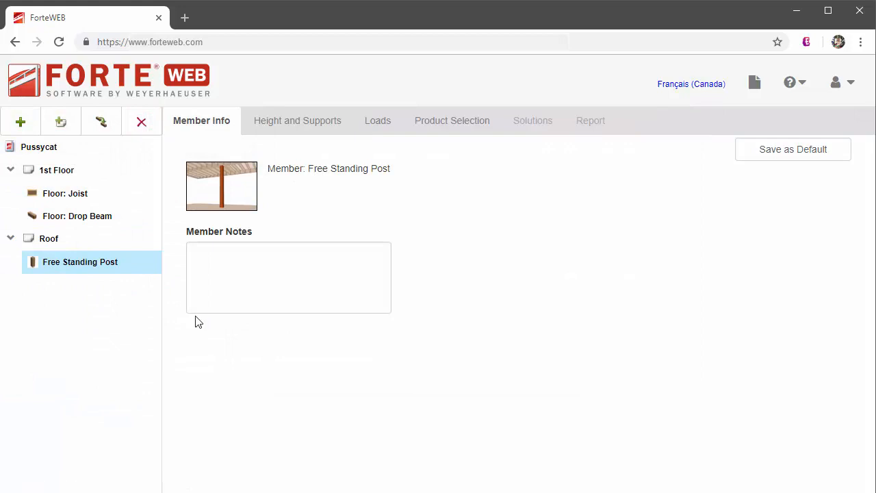
mouse_move(144, 312)
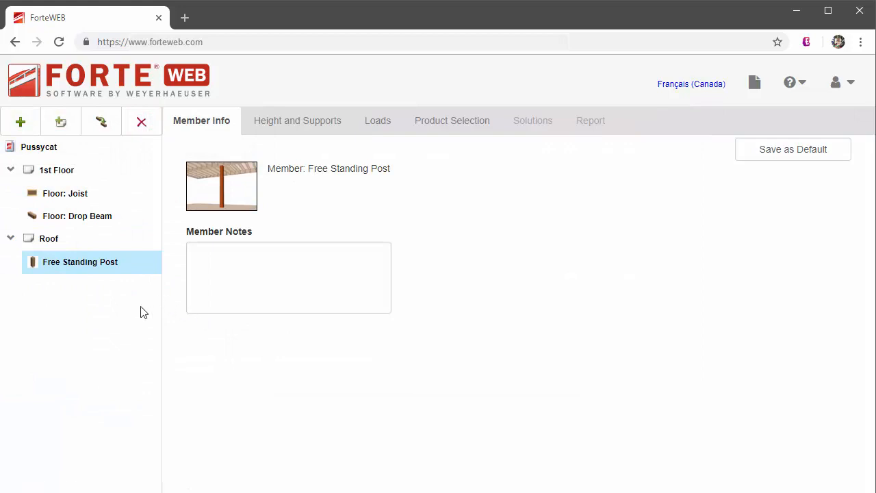
mouse_move(140, 266)
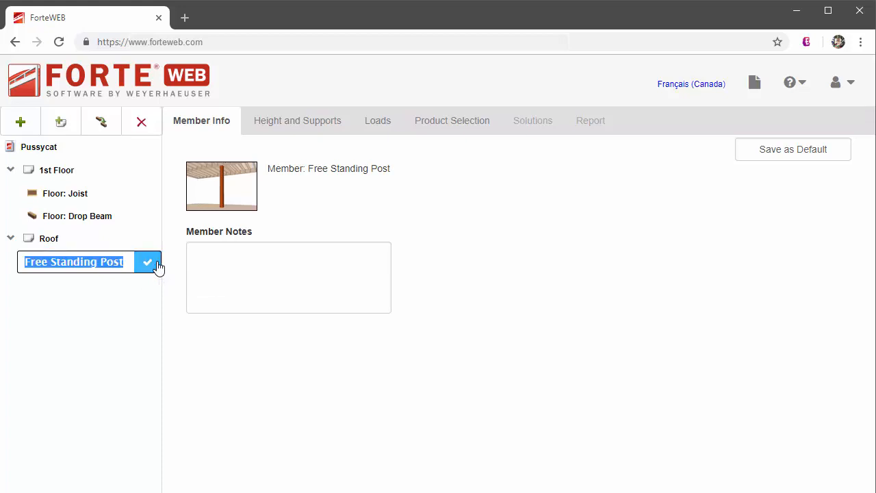
Name the post 'Post holding beam' and drag it under the 1st Floor level.
type("Post h")
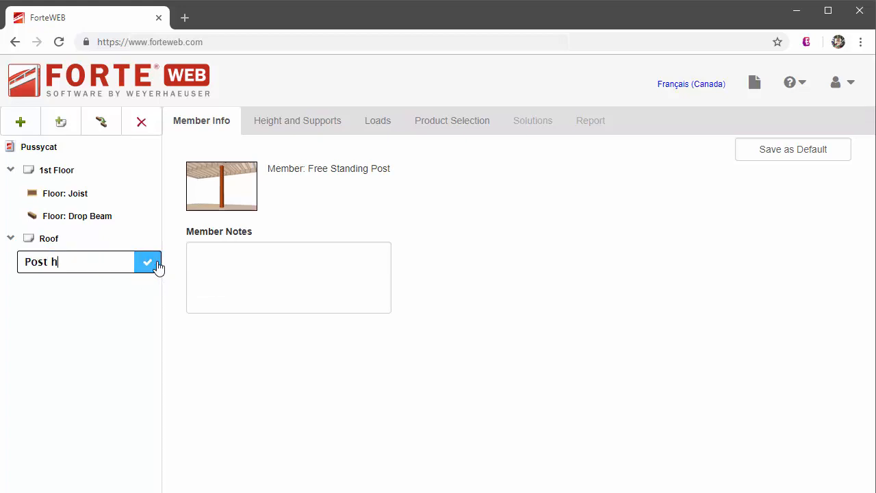
type("olding beam")
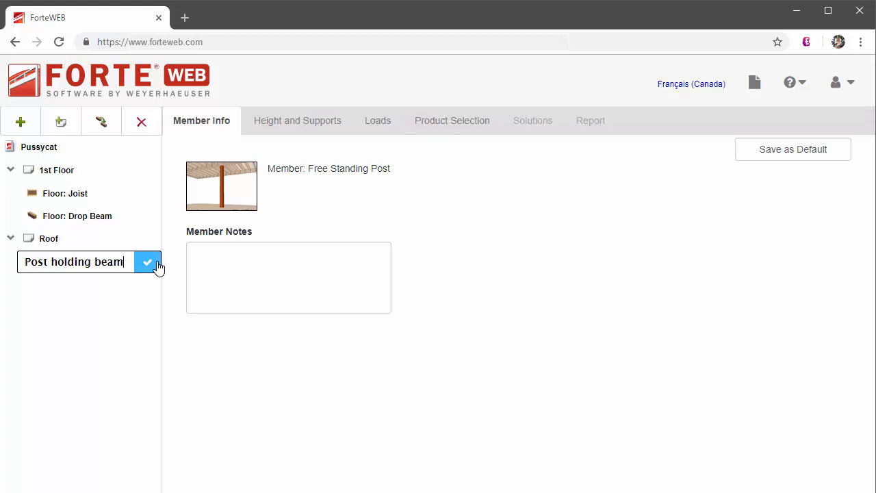
left_click(147, 262)
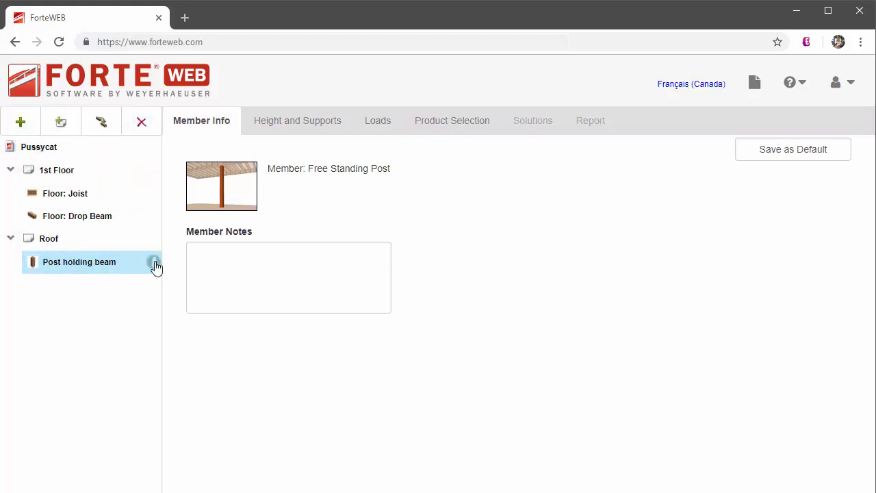
left_click_drag(79, 261, 79, 238)
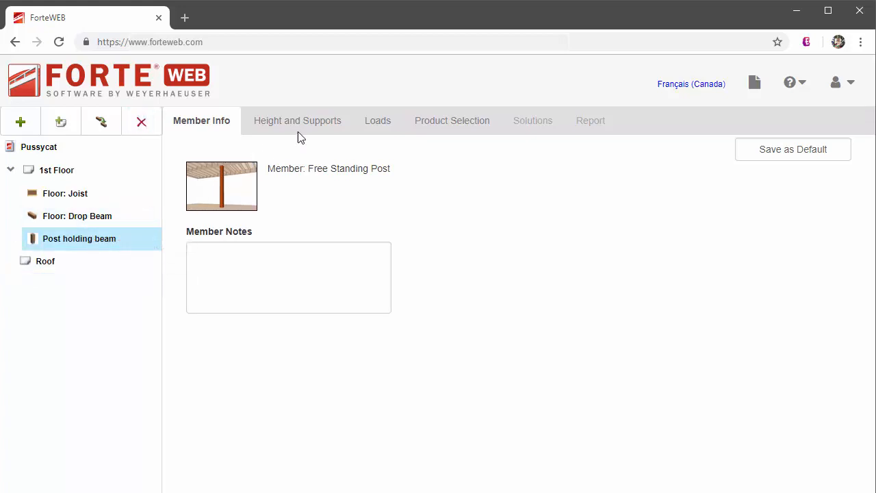
Set the Post Height to 9' in Height and Supports.
left_click(297, 121)
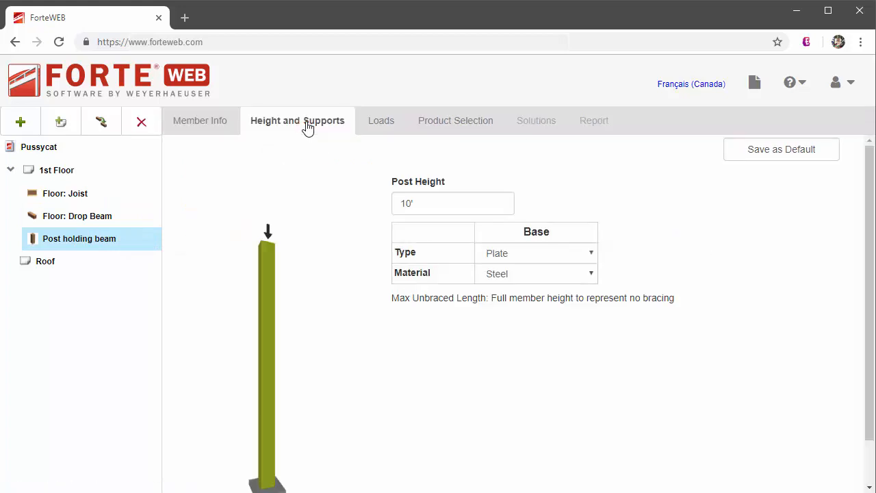
left_click(452, 203)
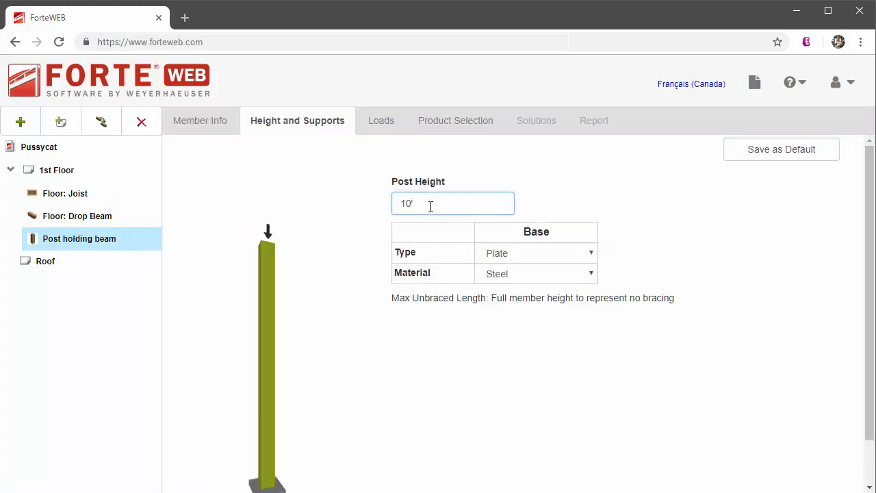
type("9")
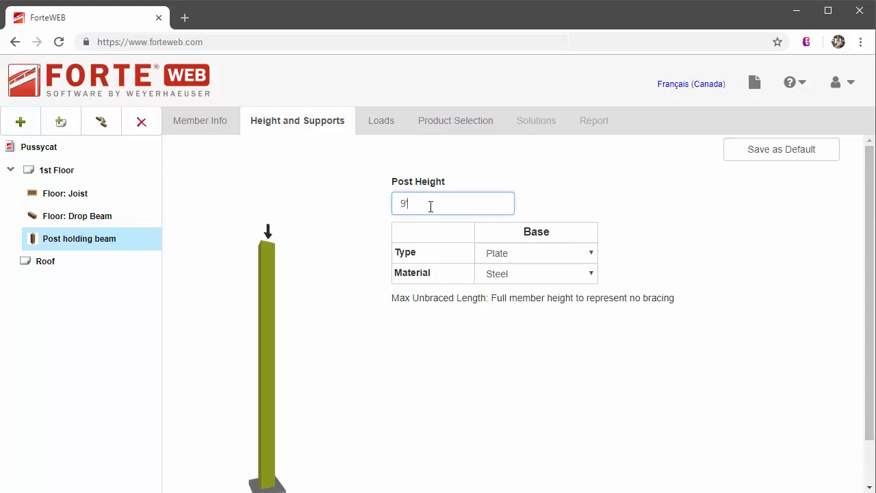
left_click(536, 253)
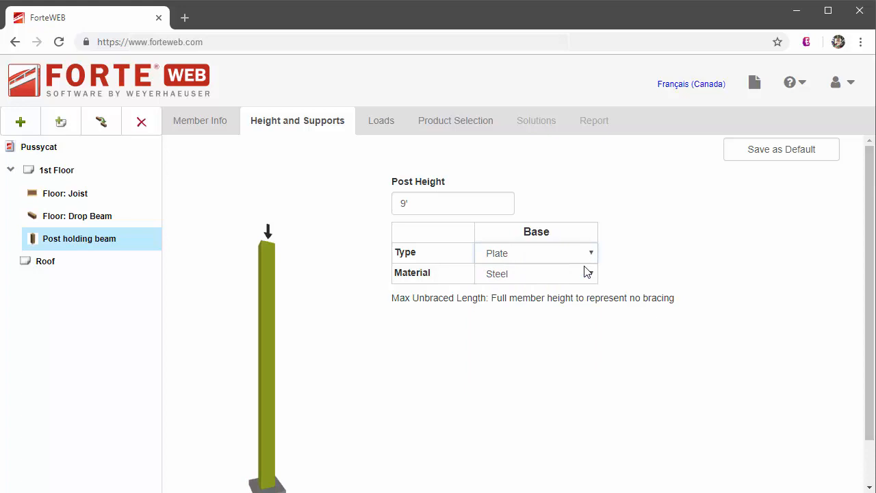
mouse_move(381, 120)
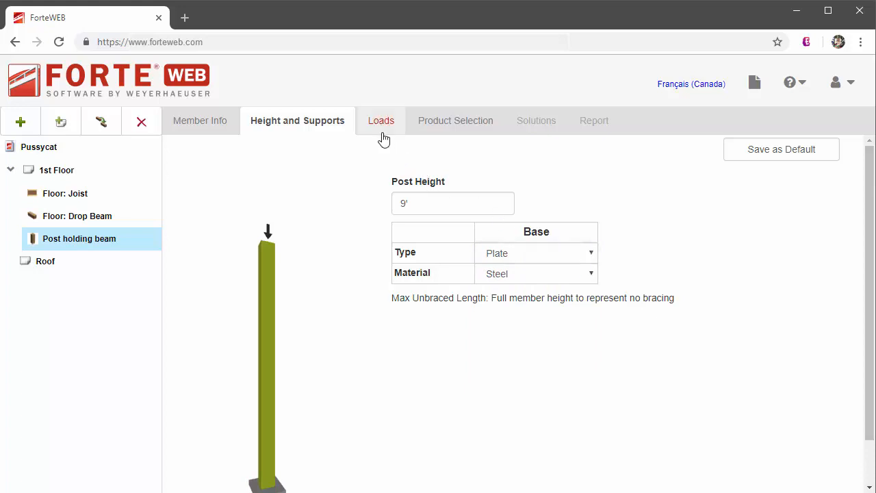
Enter Load 1 as 411 lb dead and 659 lb floor live.
left_click(380, 120)
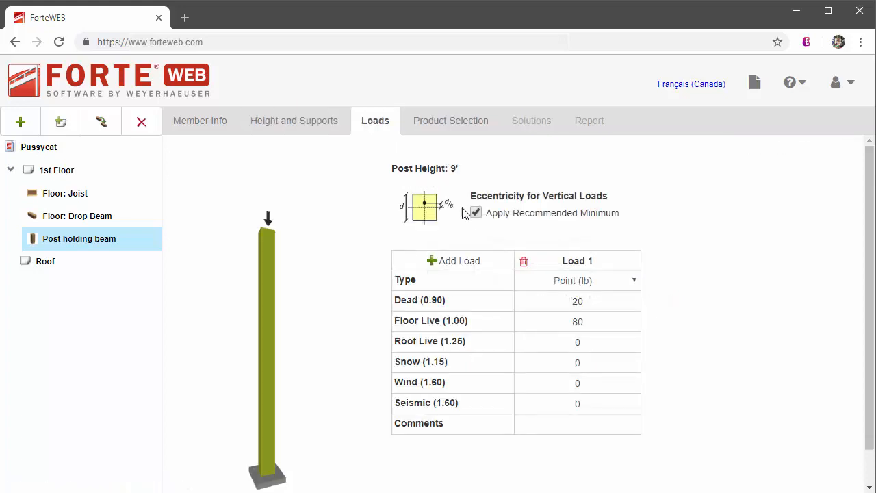
left_click(577, 301)
type("411")
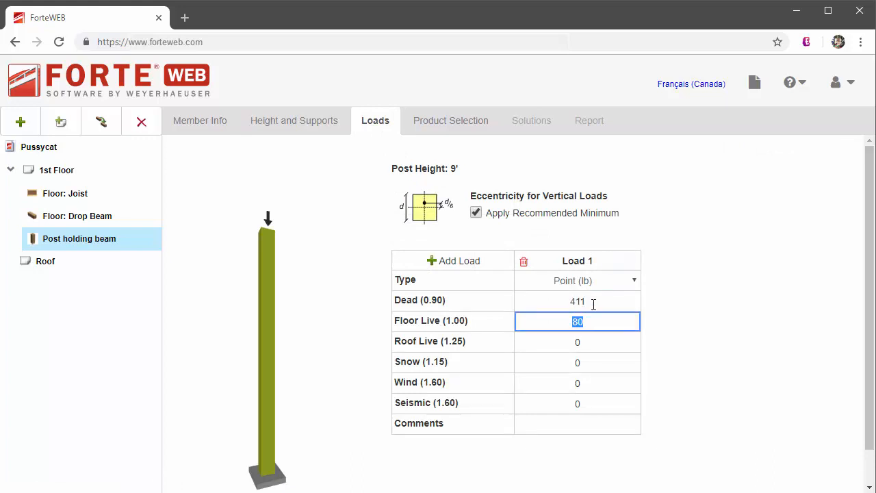
type("659")
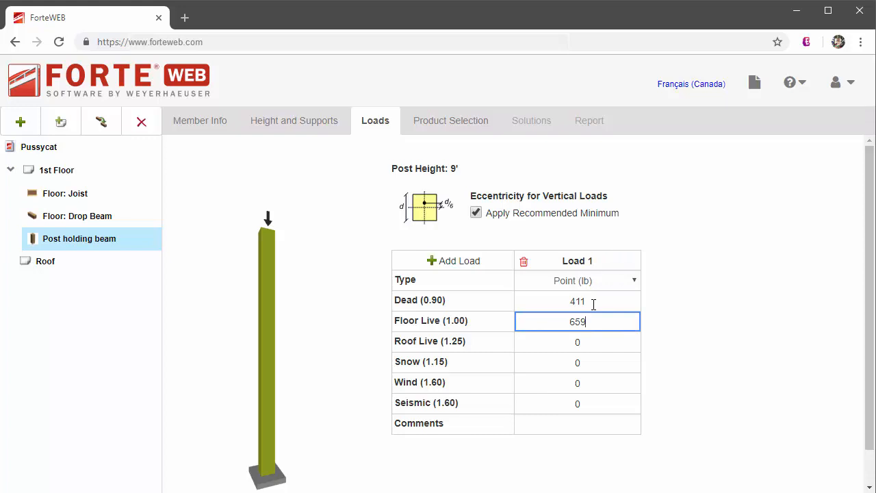
left_click(577, 341)
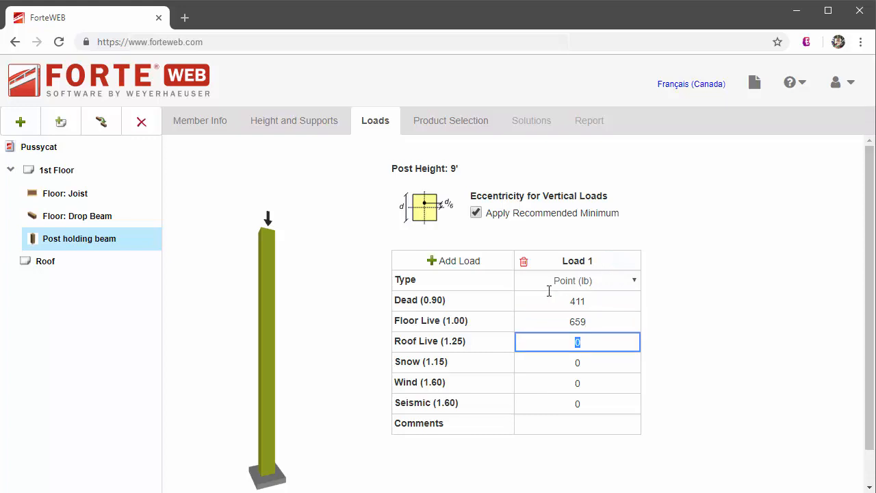
Add a second load, then delete it to keep a single point load.
left_click(452, 261)
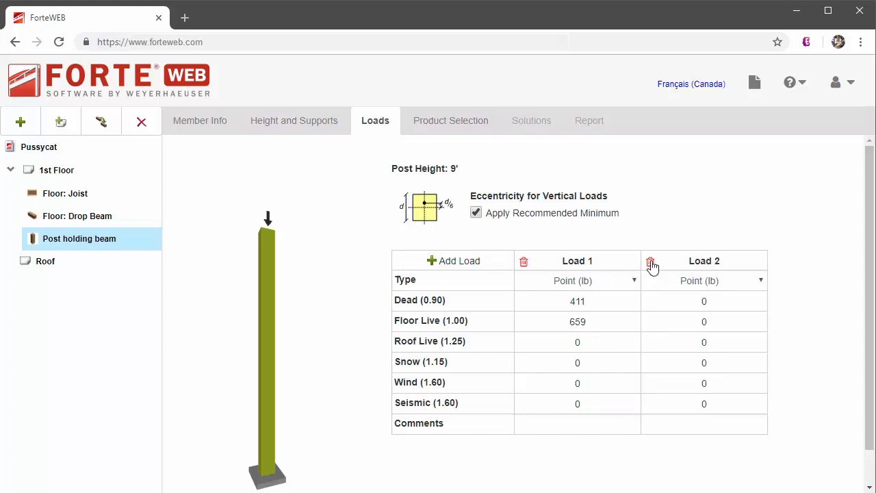
left_click(650, 263)
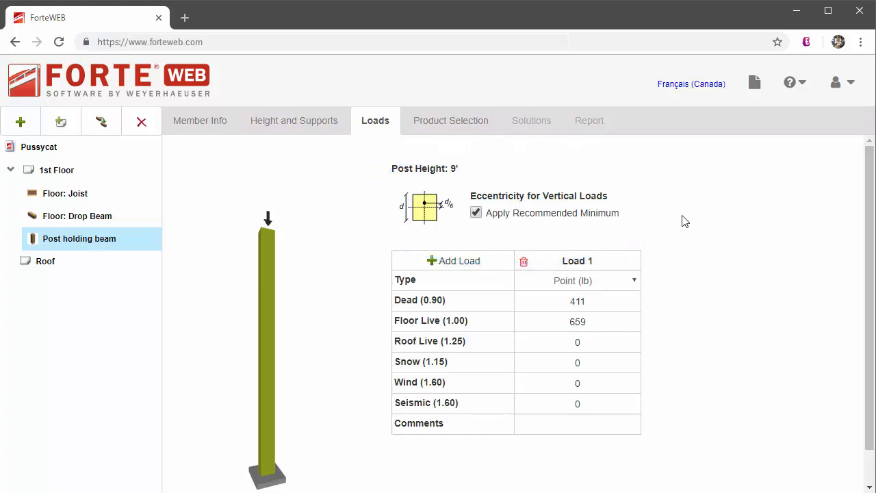
left_click(794, 82)
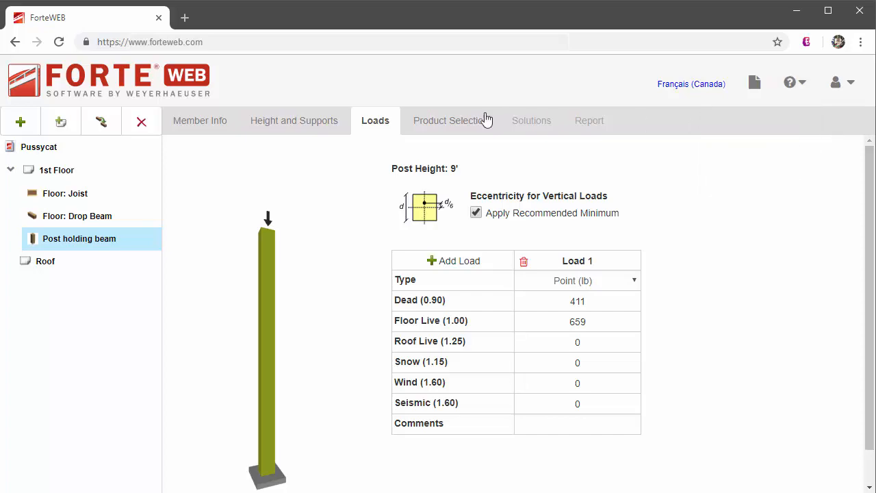
Show the solutions with Parallam PSL selected, where a 3 1/2" x 5 1/4" 1.8E post passes.
left_click(451, 121)
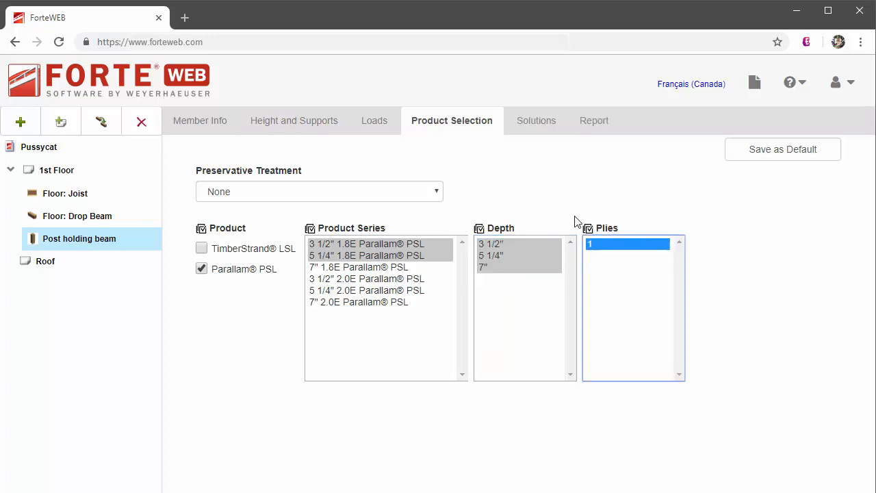
left_click(532, 120)
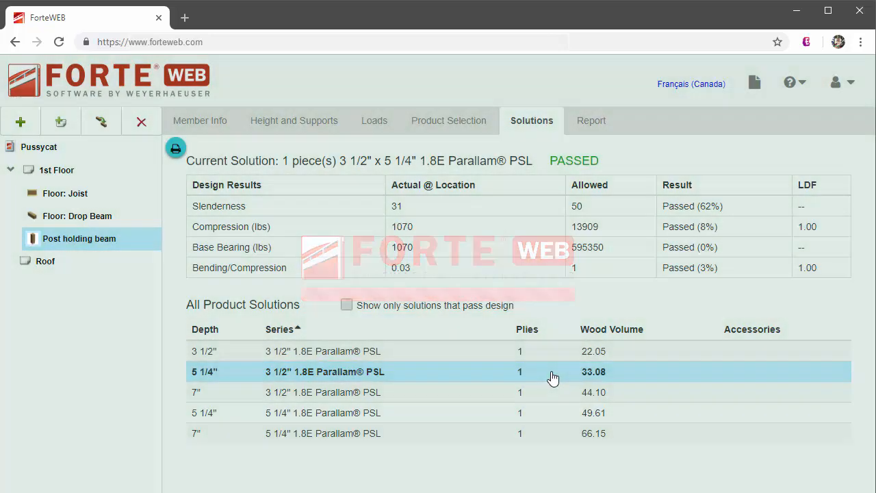
Review the member report showing the Parallam PSL post passing, then go to Help resources.
left_click(587, 120)
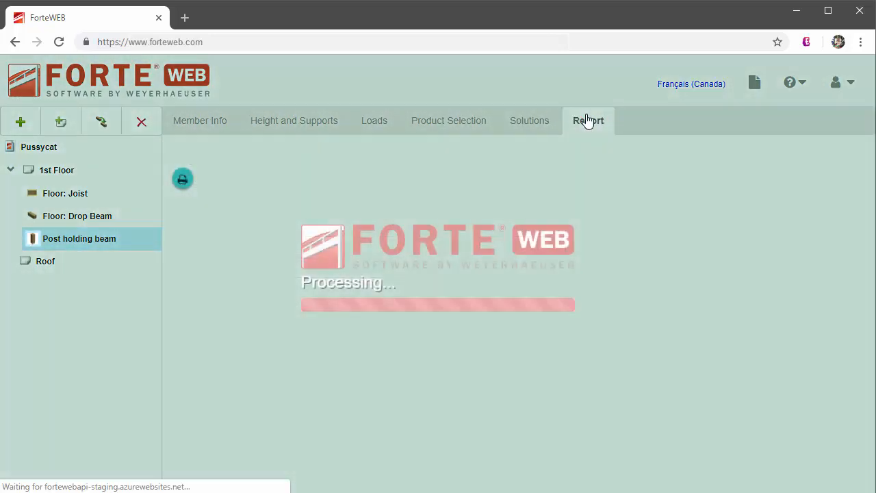
left_click(588, 120)
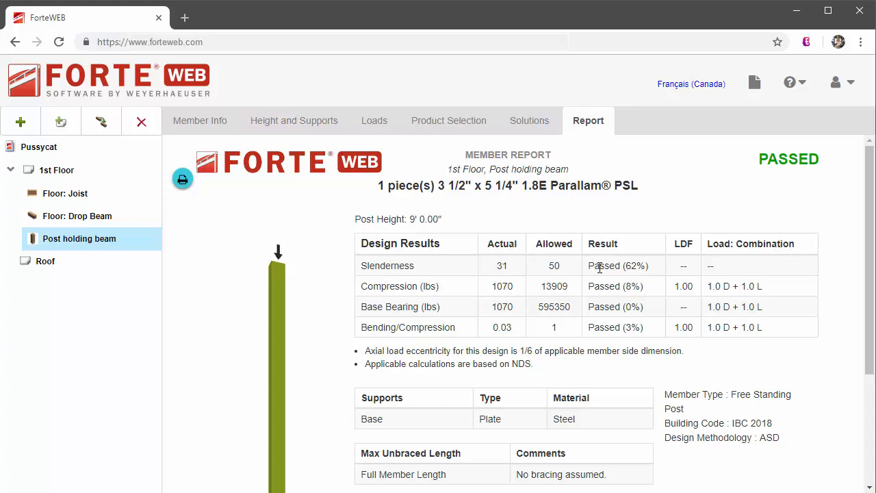
scroll("down", 3)
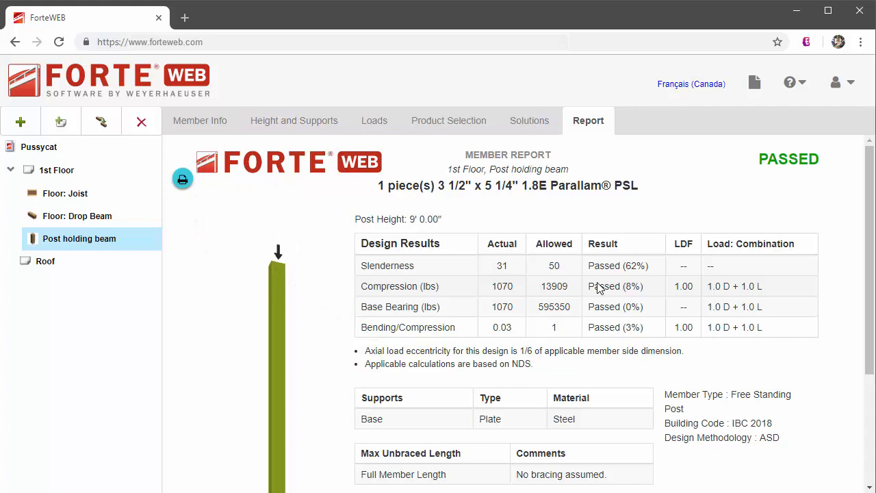
mouse_move(790, 82)
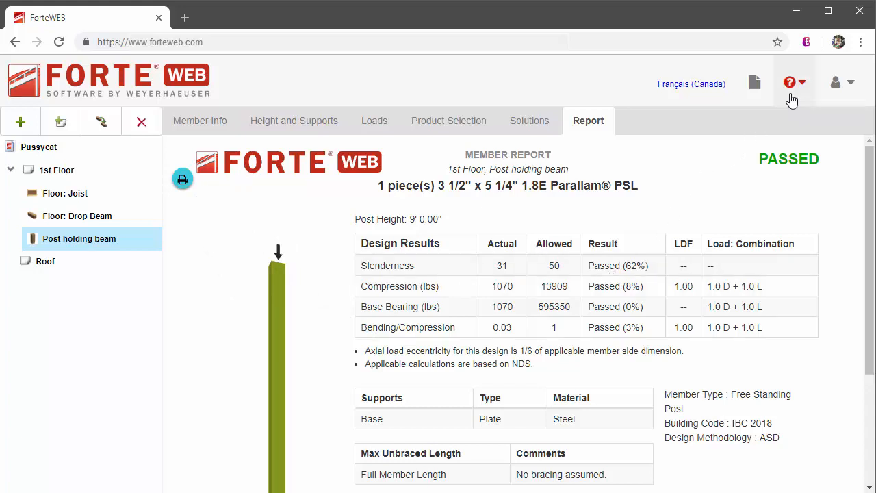
left_click(789, 82)
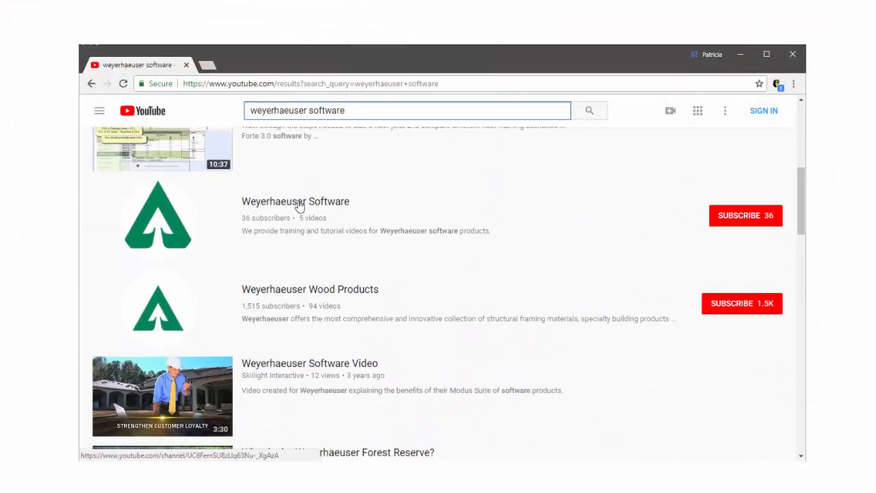
Go to the Weyerhaeuser Software channel from the YouTube search results.
left_click(295, 201)
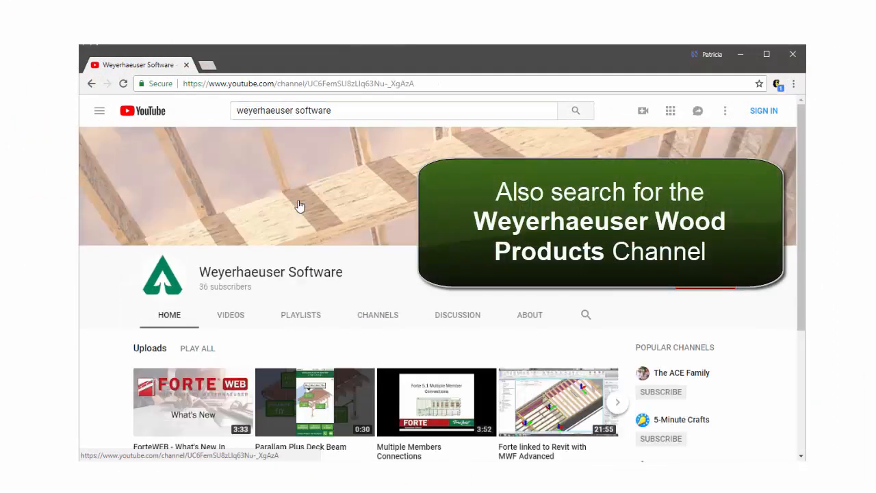